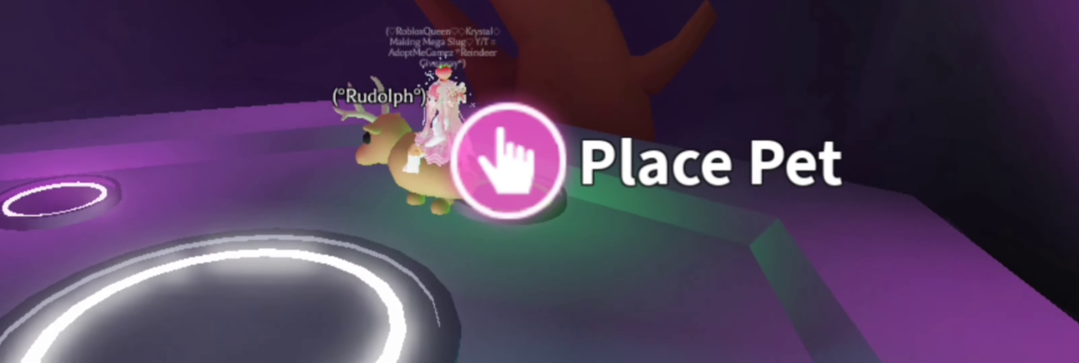
Ride the reindeer Rudolph toward the large white pet-placing circle
left_click(506, 156)
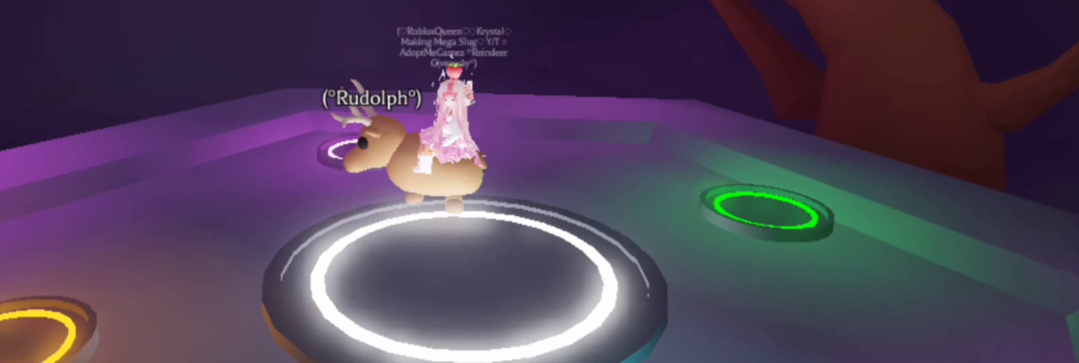